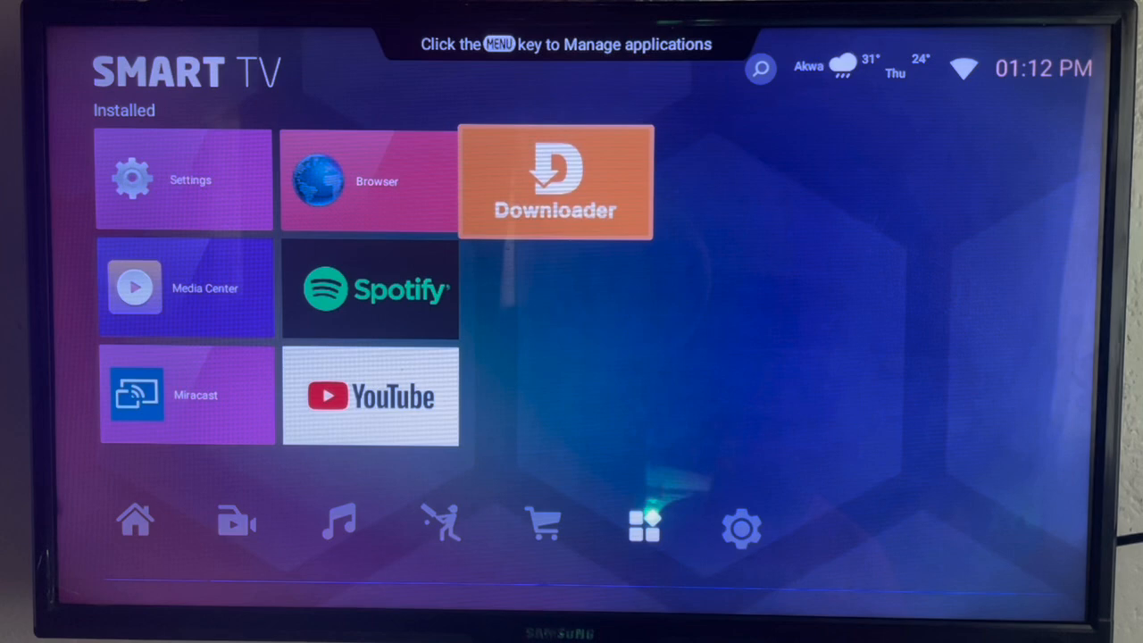
- Launch Downloader from the Installed row of the TV launcher
left_click(555, 182)
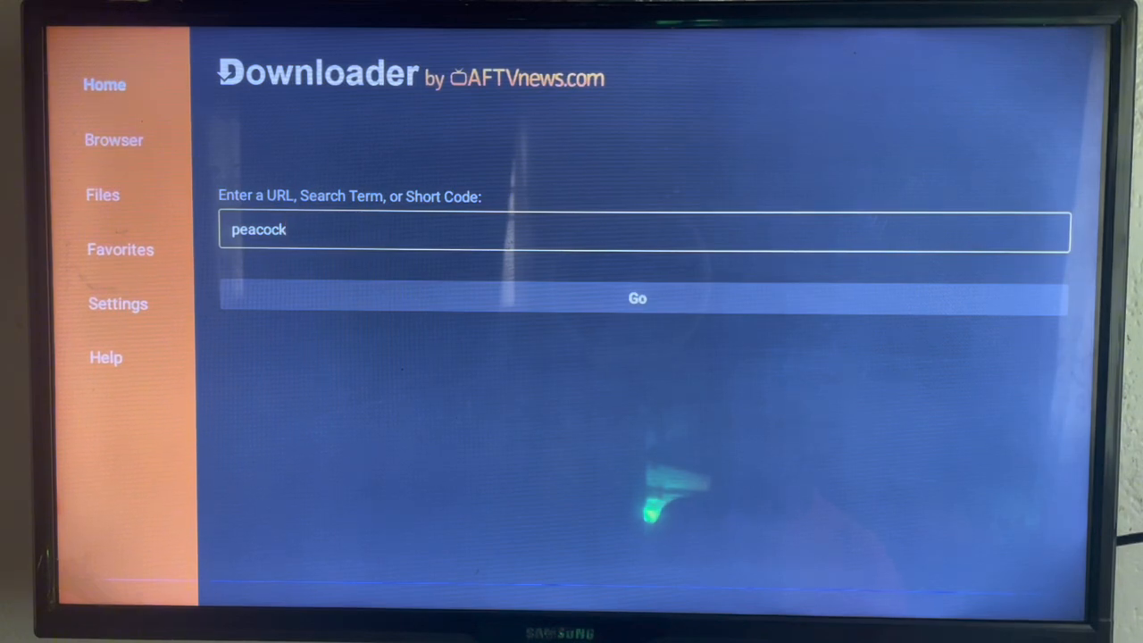
- Search the web for 'peacock' from Downloader's URL/search field
left_click(643, 229)
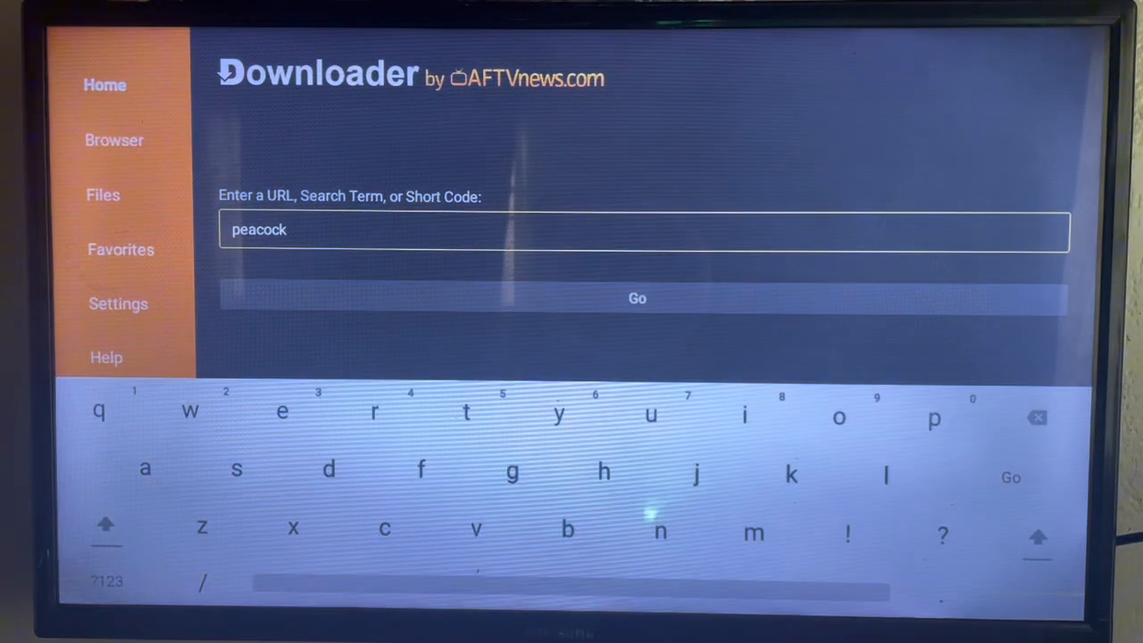
mouse_move(146, 468)
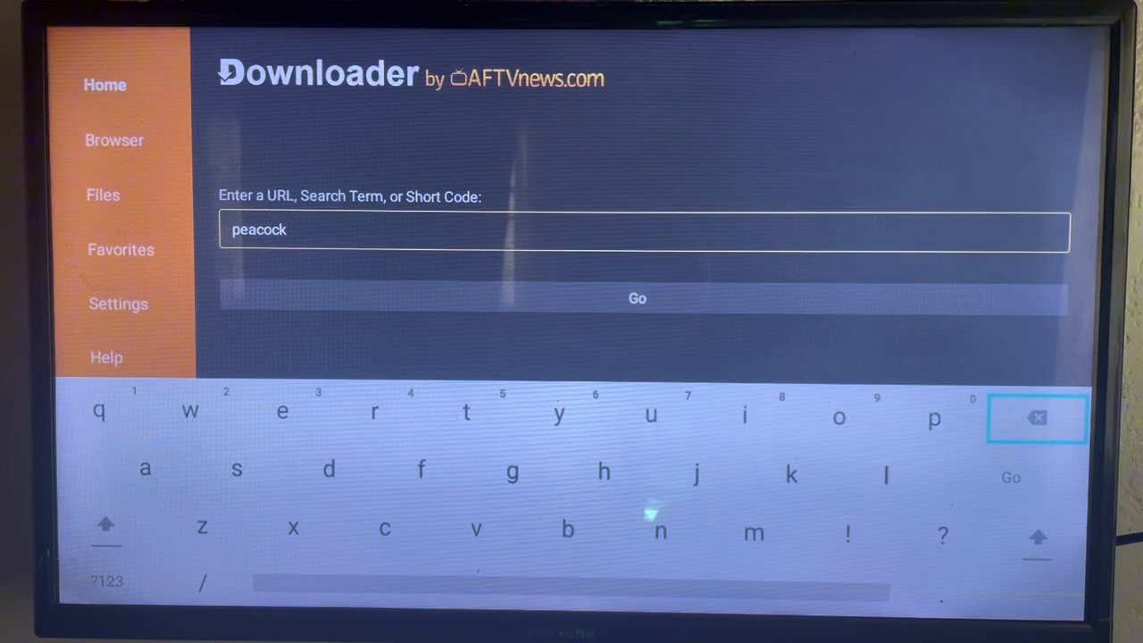
left_click(637, 298)
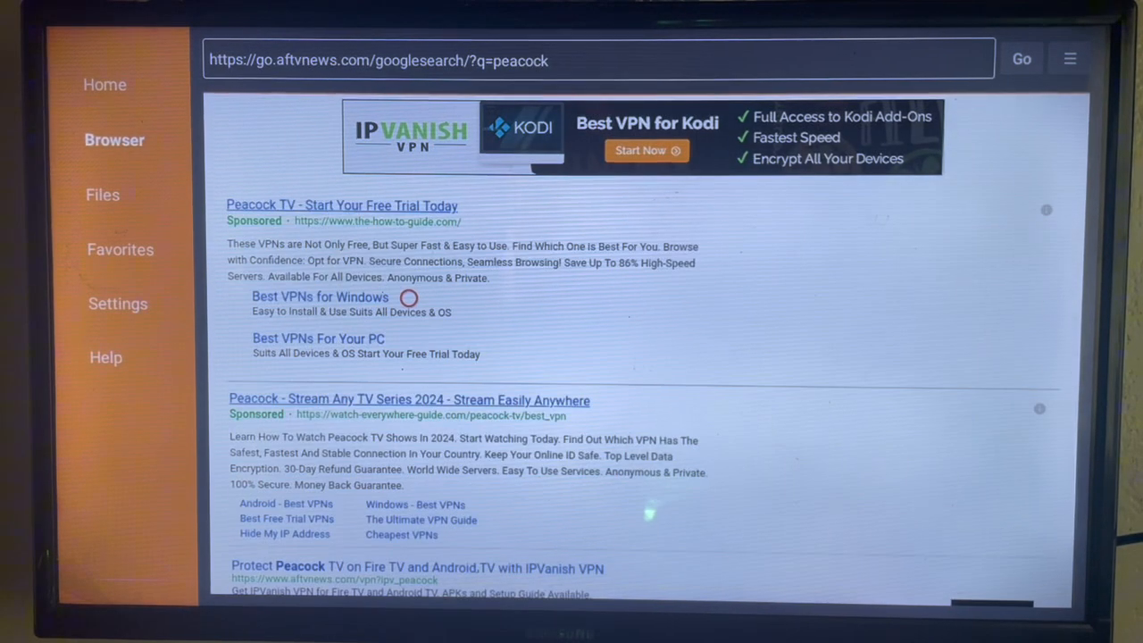
- Open the 'Peacock TV: Stream TV & Movies - Apps on Google Play' result
scroll("down", 3)
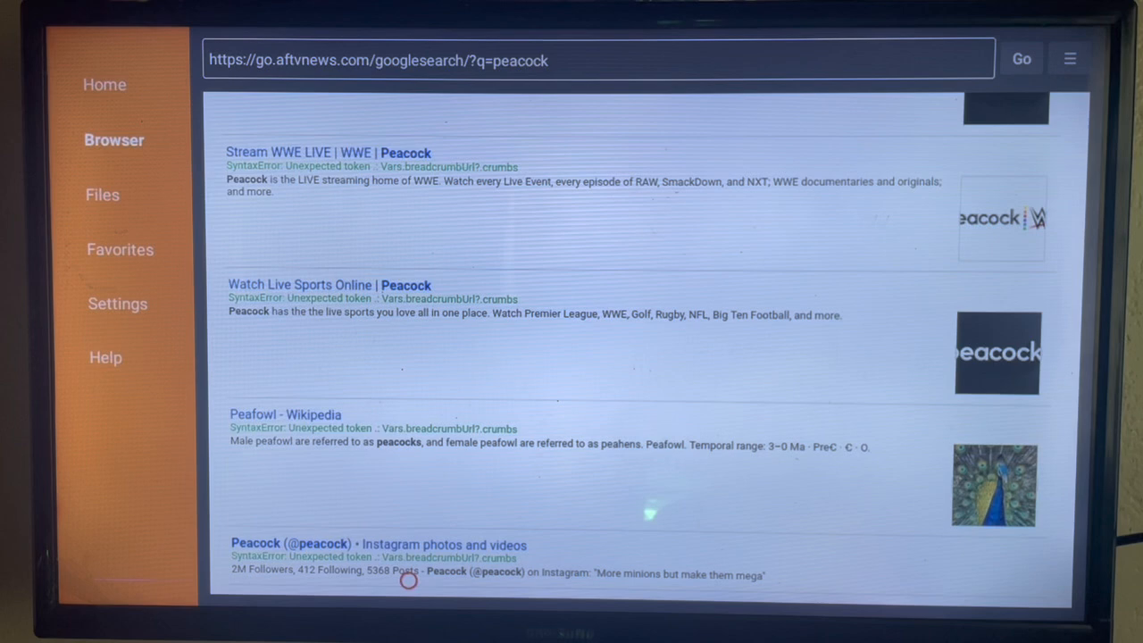
scroll("down", 3)
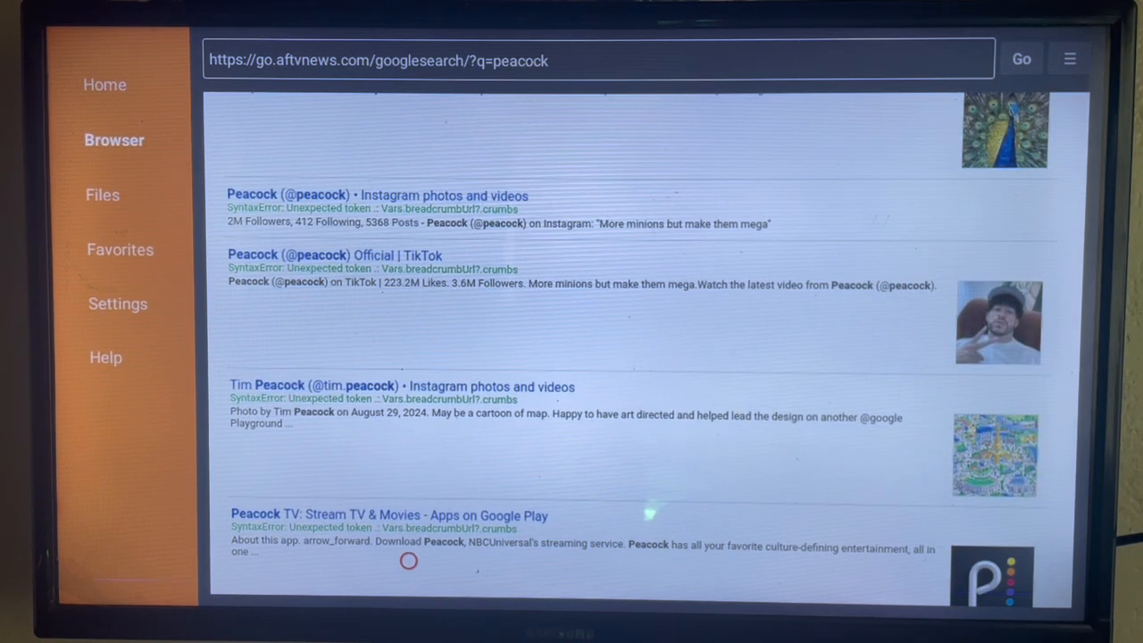
left_click(390, 515)
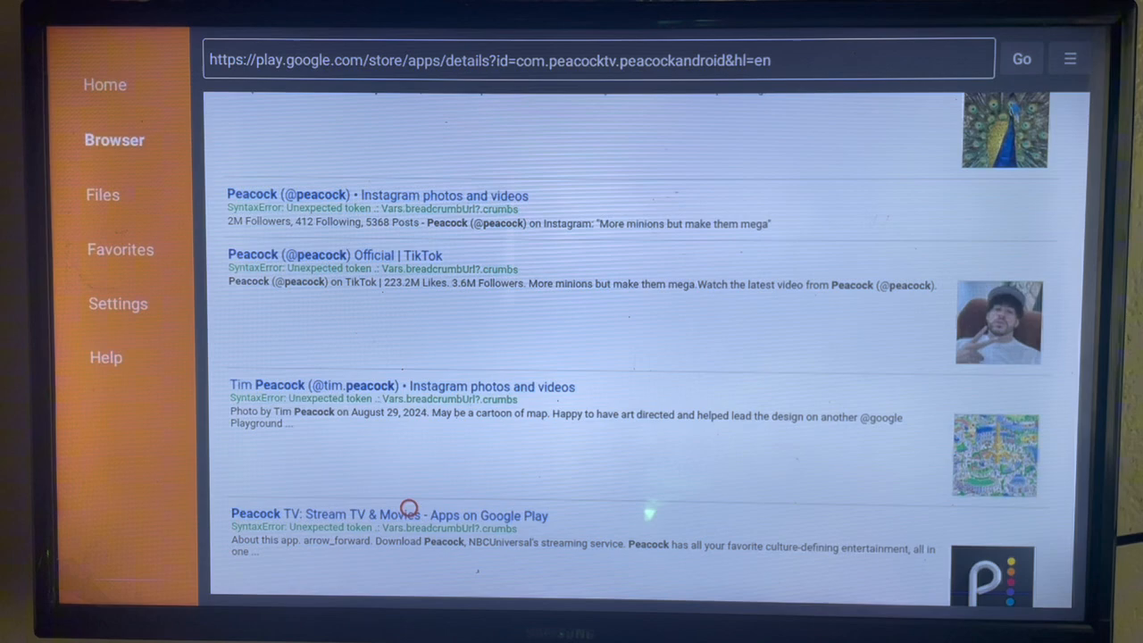